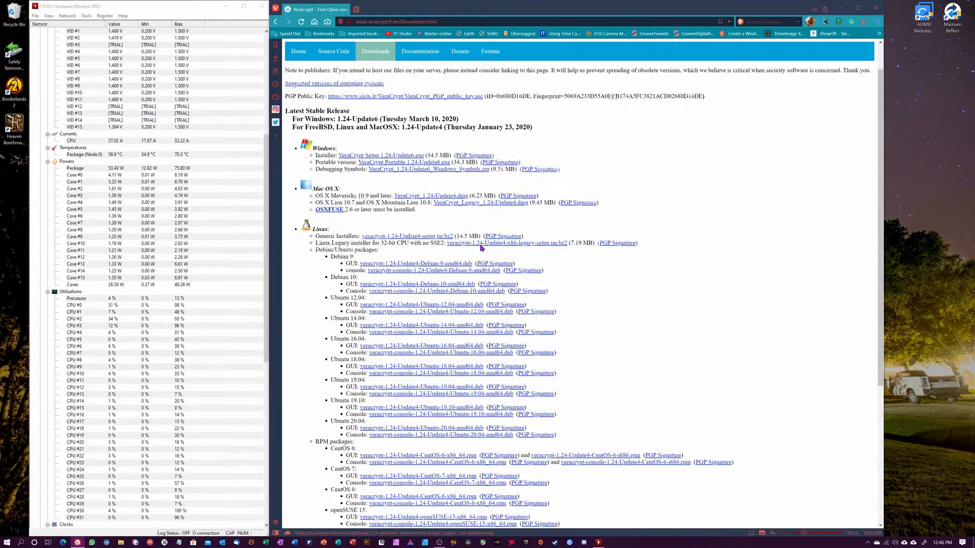
Step: Scroll to the Checksums section and open the VeraCrypt 1.24-Update6 SHA256 sums list
scroll("down", 3)
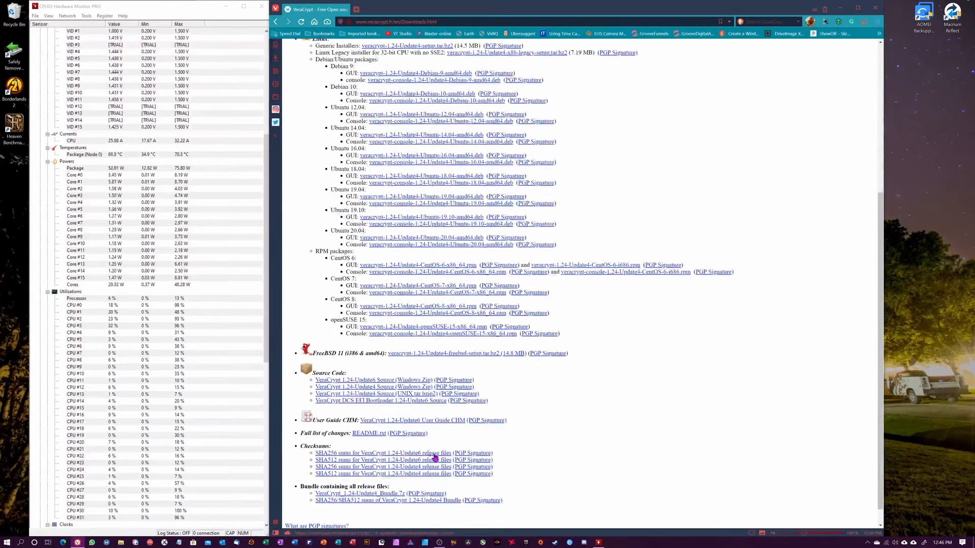
scroll("down", 3)
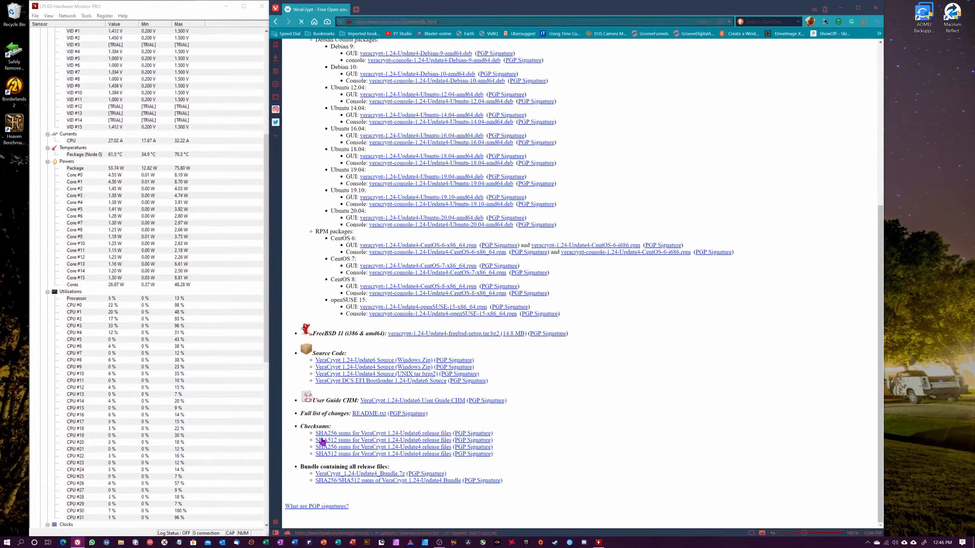
left_click(384, 440)
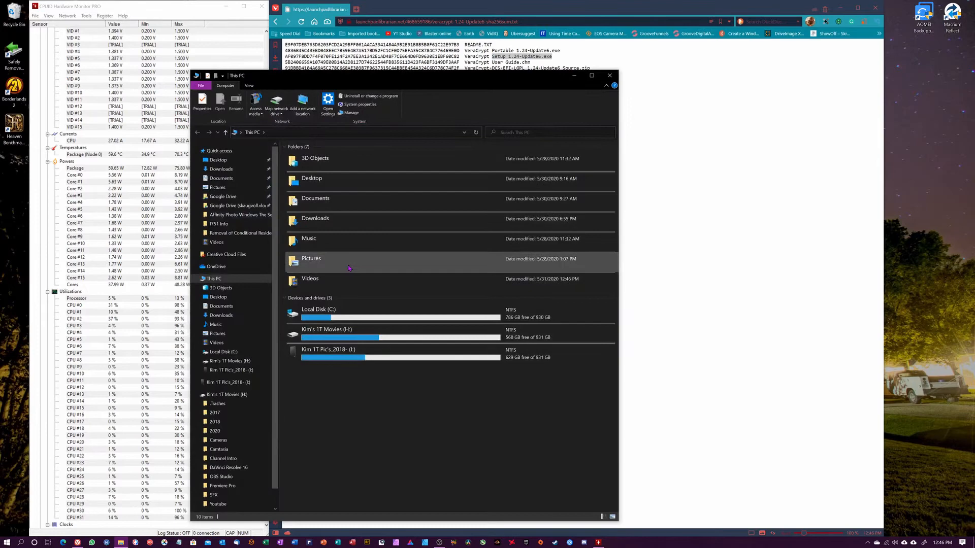
Step: Browse File Explorer to Downloads > Programs Backups > Security
left_click(221, 315)
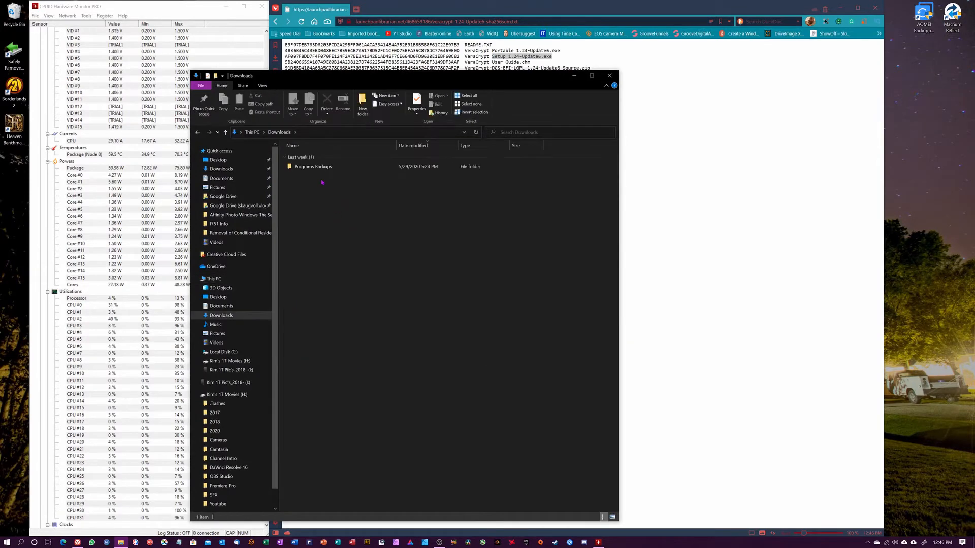
double_click(313, 166)
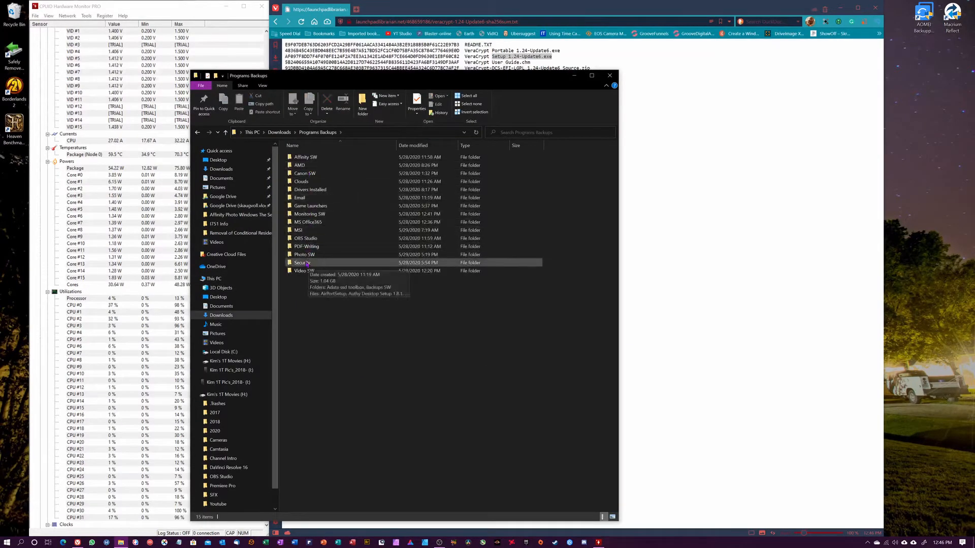
double_click(305, 262)
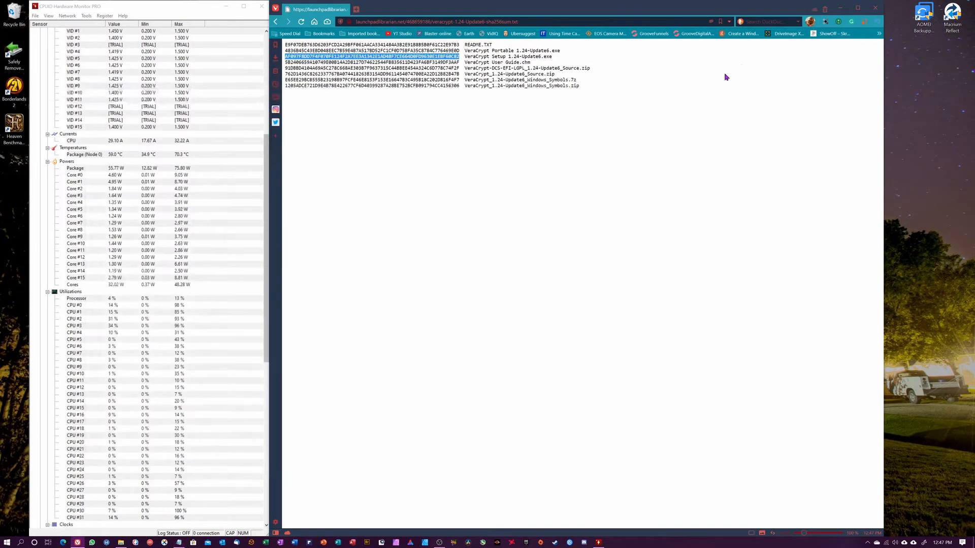
mouse_move(876, 8)
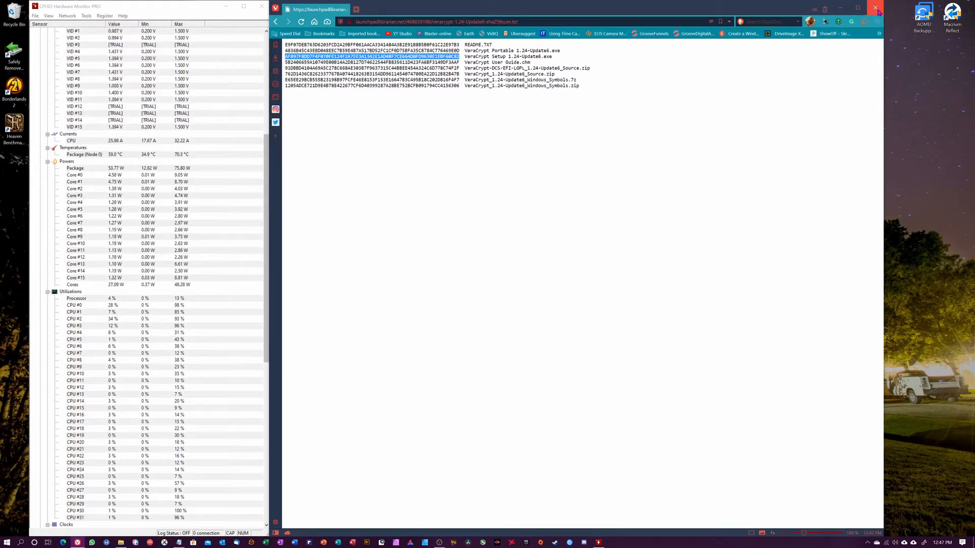
Step: Minimize Vivaldi after copying the VeraCrypt Setup 1.24-Update6.exe hash
left_click(877, 9)
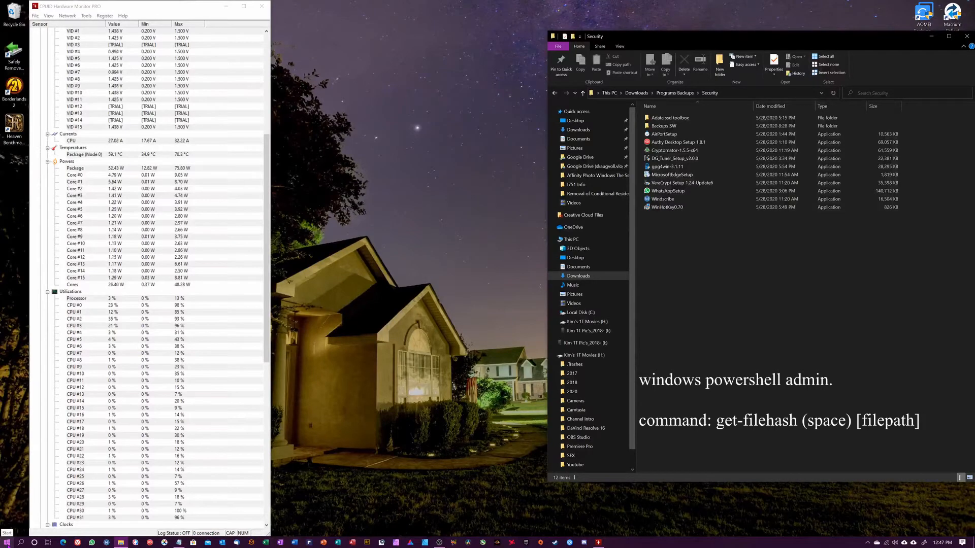
Step: Launch Windows PowerShell (Admin) from the Start button's quick menu
right_click(6, 533)
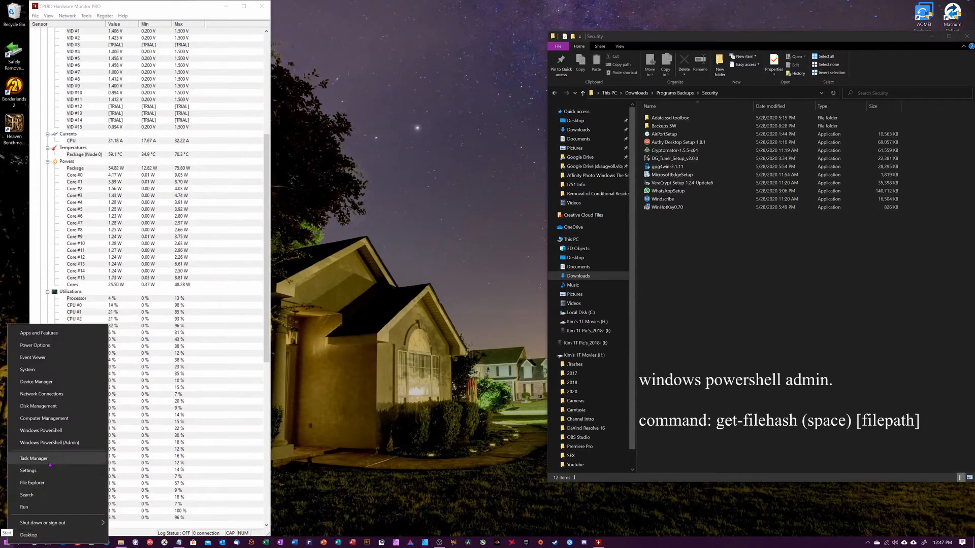
mouse_move(50, 442)
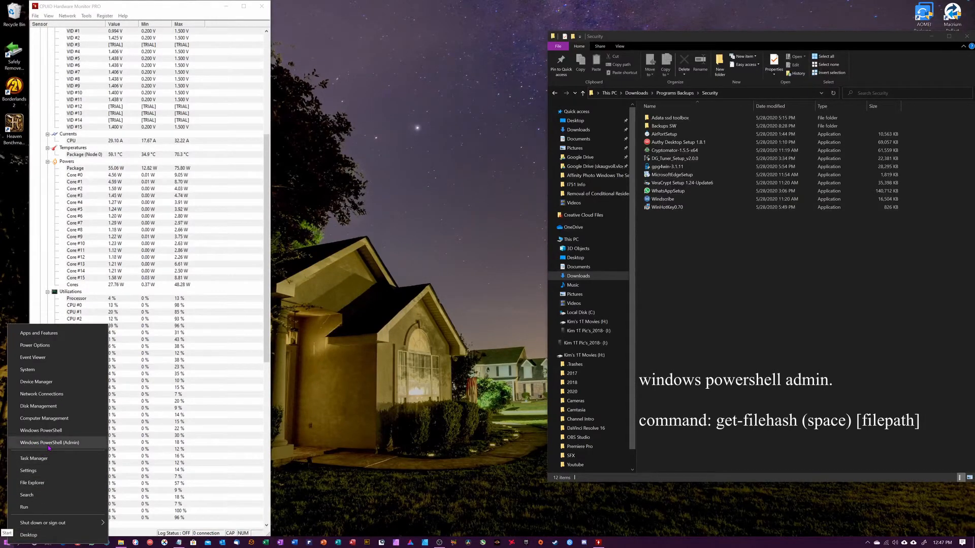
left_click(50, 443)
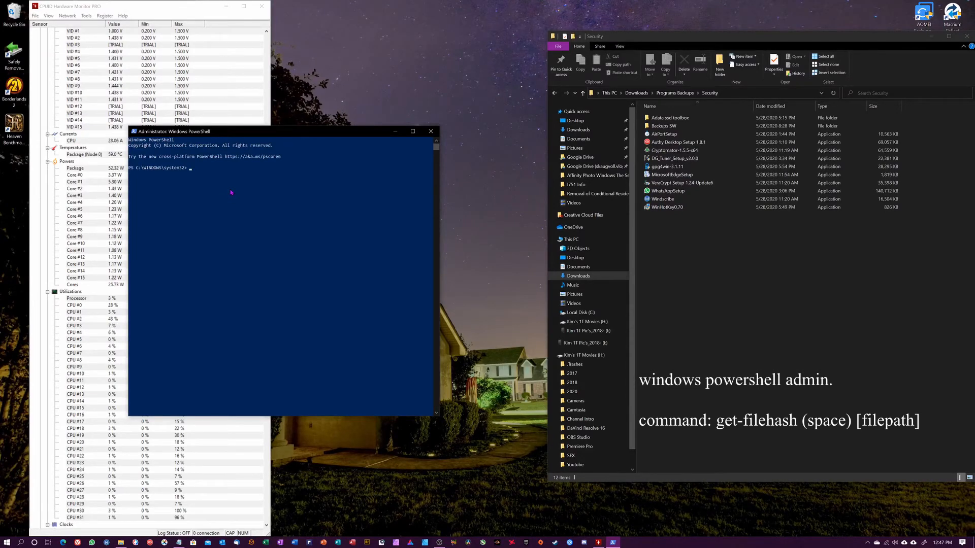
Step: Type get-filehash at the prompt and copy the VeraCrypt Setup 1.24-Update6 installer's path
type("get-fileha")
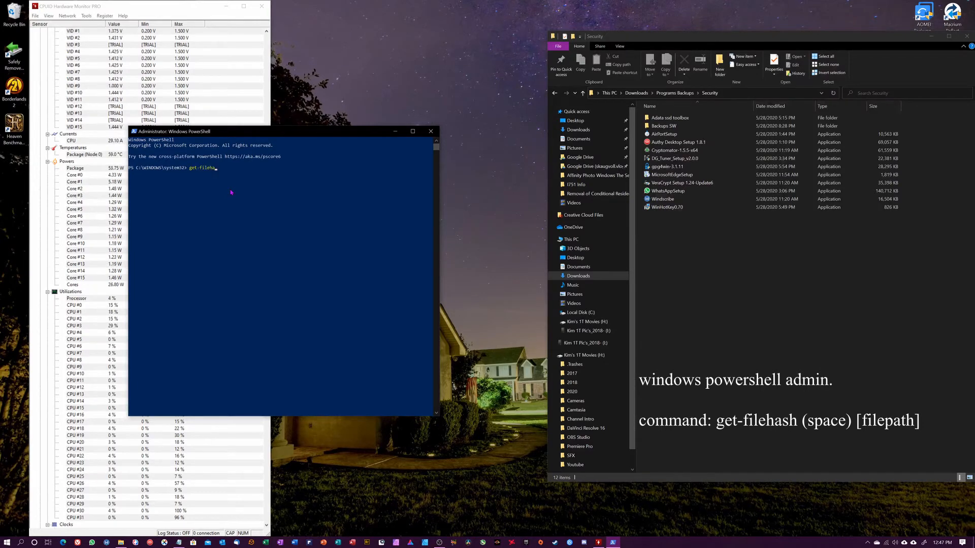
type("sh")
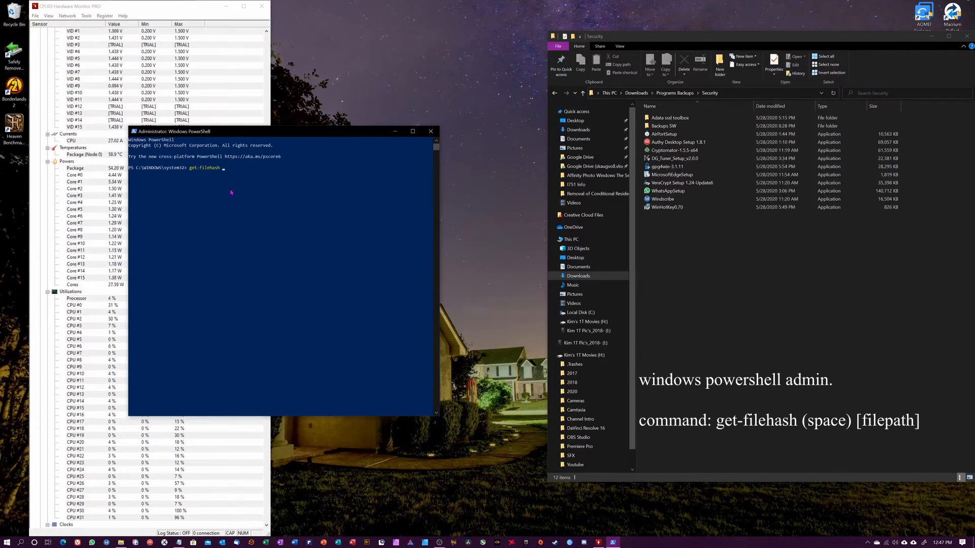
left_click(673, 151)
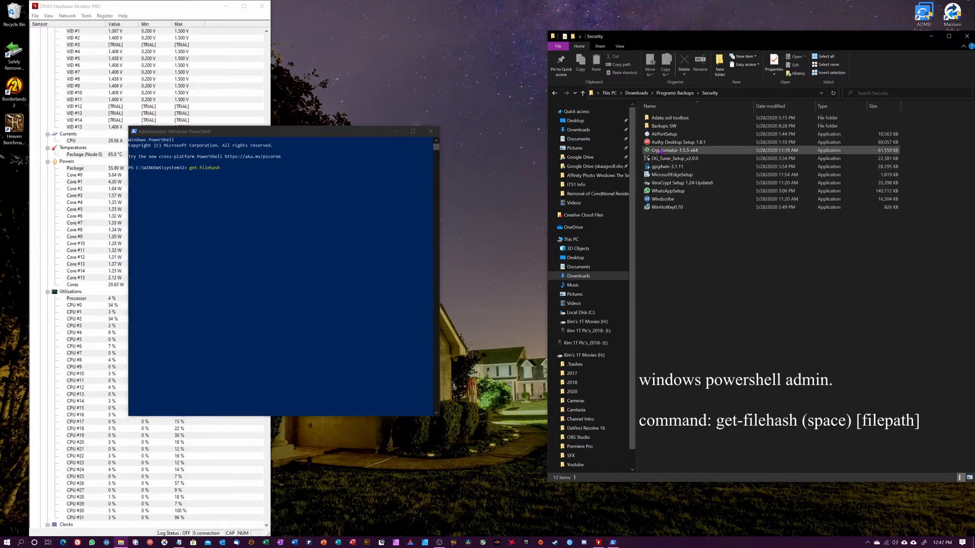
left_click(684, 182)
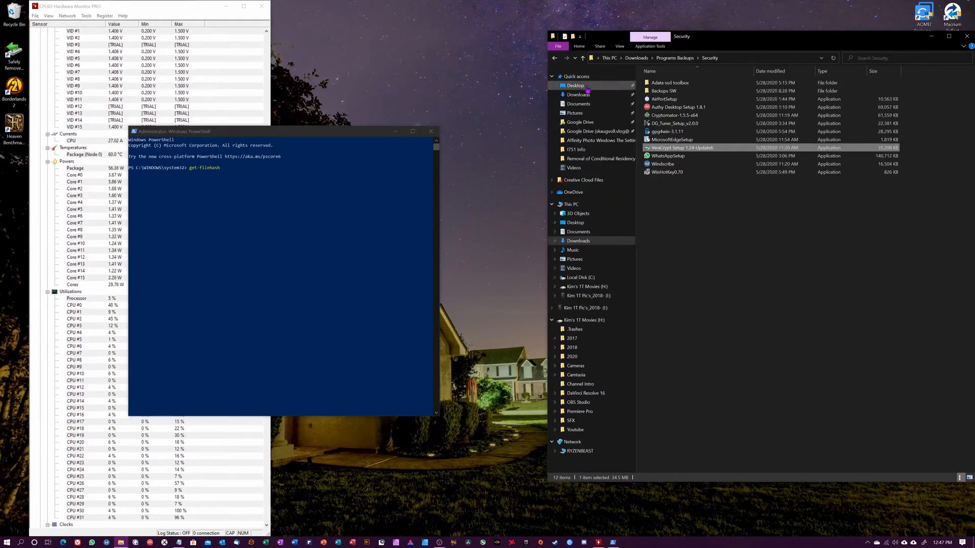
left_click(579, 47)
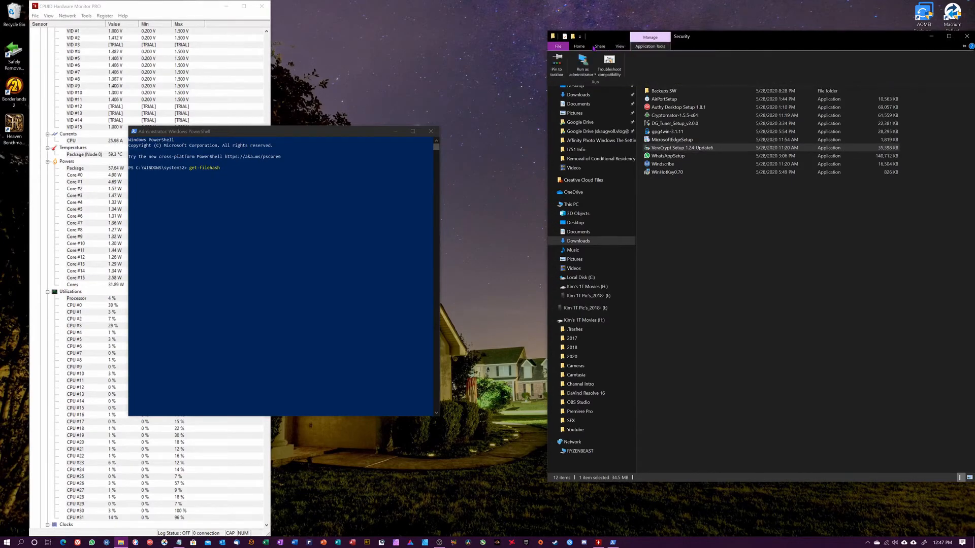
left_click(578, 46)
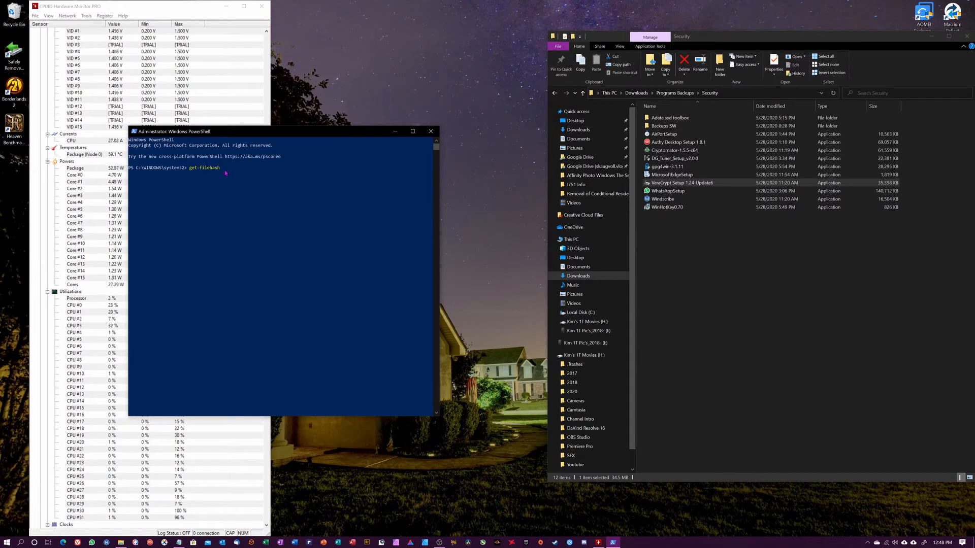
Step: Run get-filehash on the pasted installer path and select the resulting SHA256 hash
left_click(680, 182)
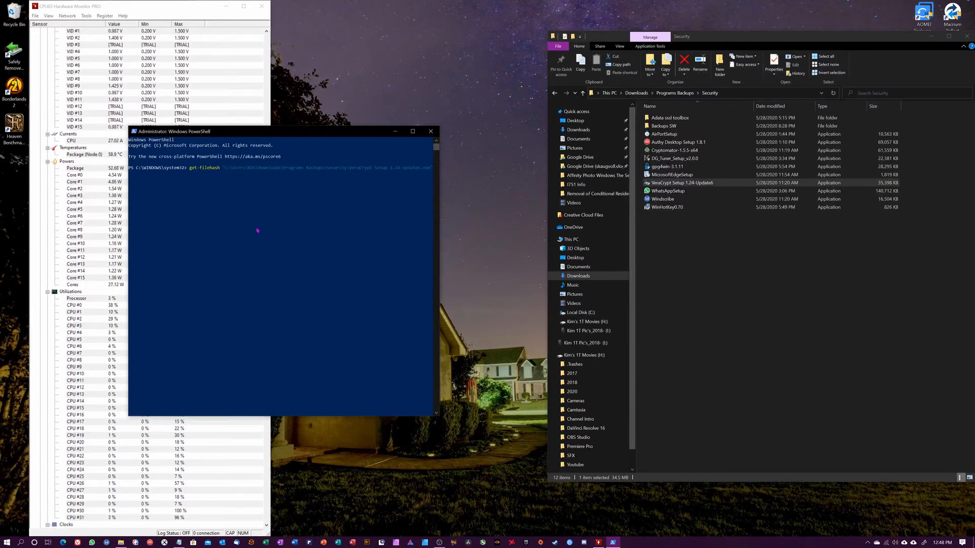
key("Return")
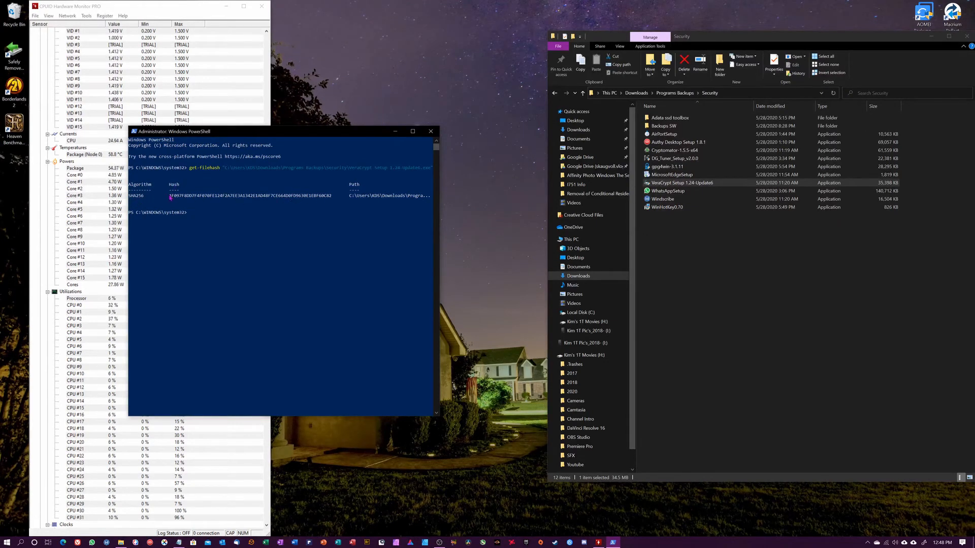
left_click_drag(168, 195, 332, 195)
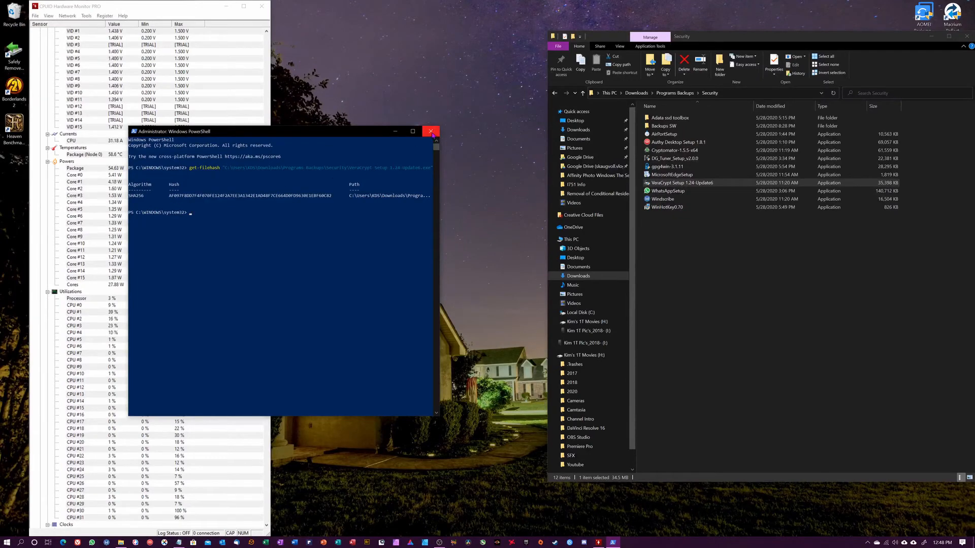
Step: Close PowerShell, compare both SHA256 hashes in Notepad, then close the unsaved note
left_click(430, 131)
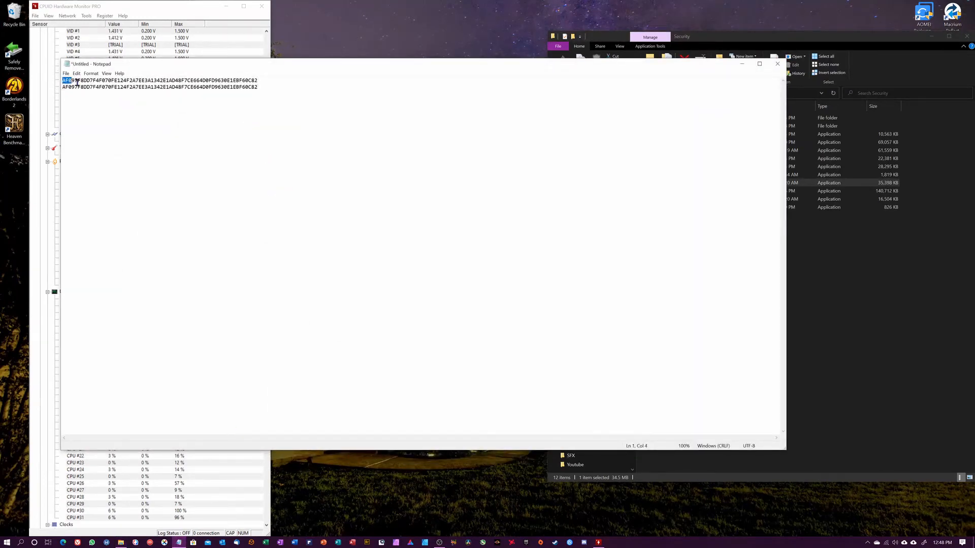
key("ctrl+a")
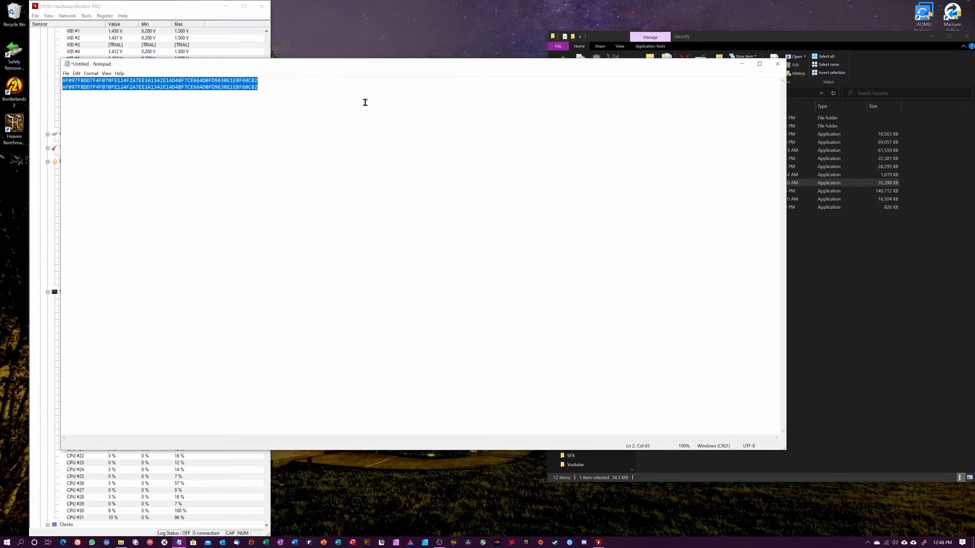
mouse_move(278, 111)
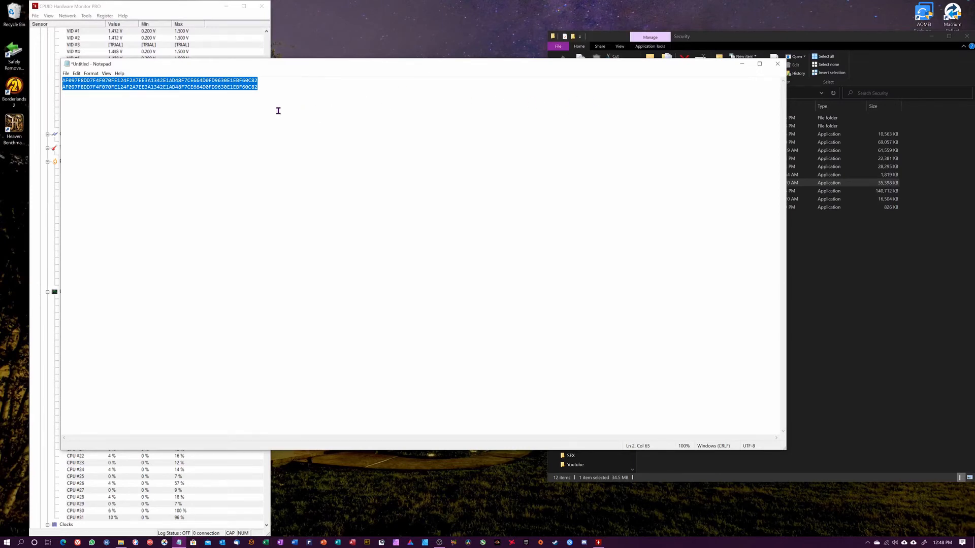
mouse_move(384, 80)
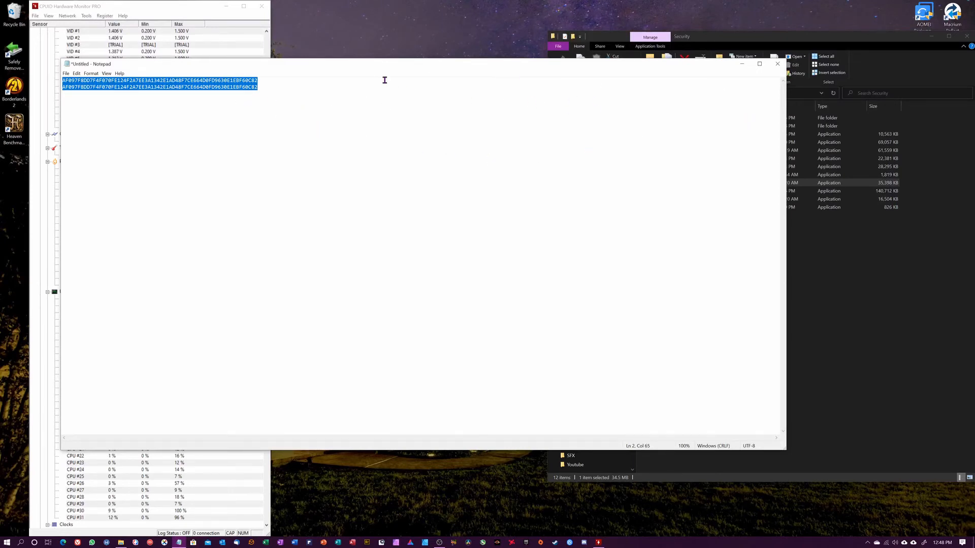
left_click(182, 87)
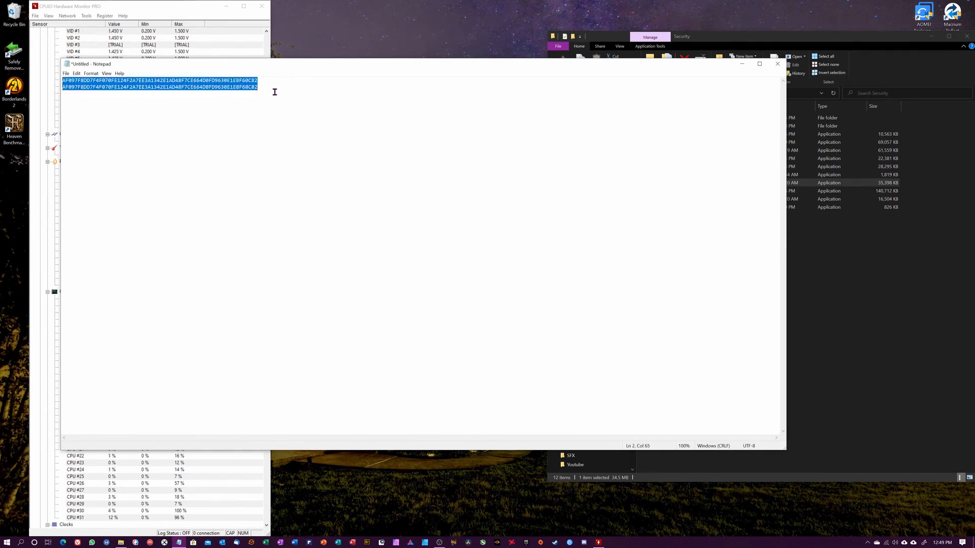
left_click(418, 125)
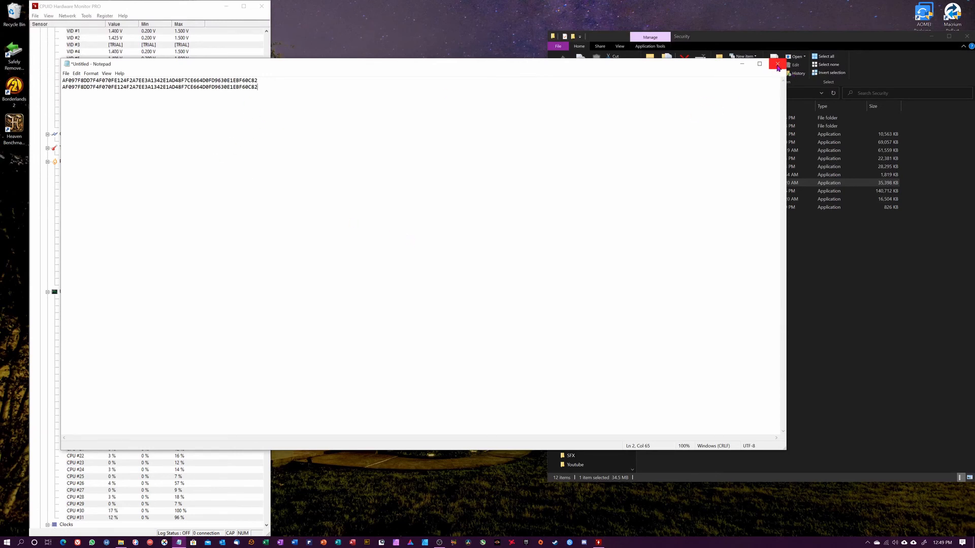
left_click(777, 64)
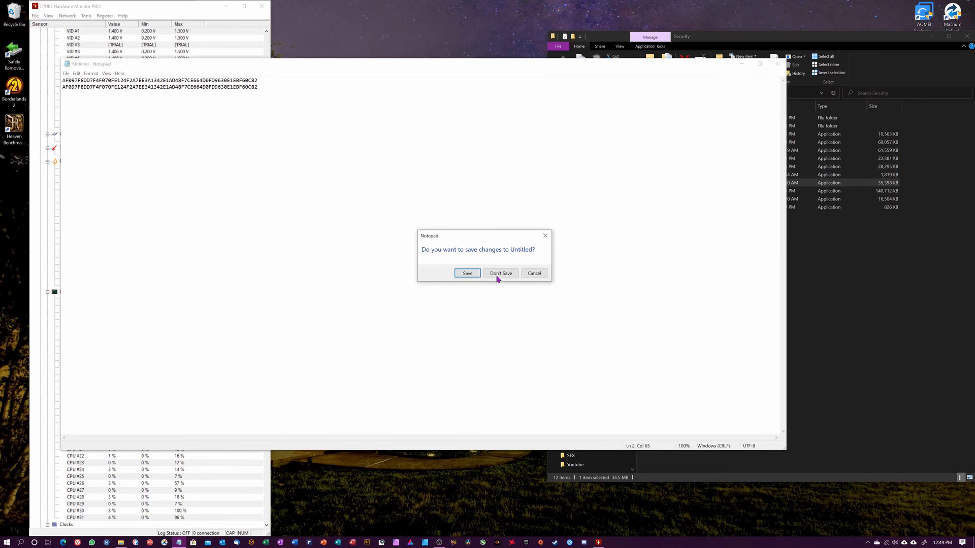